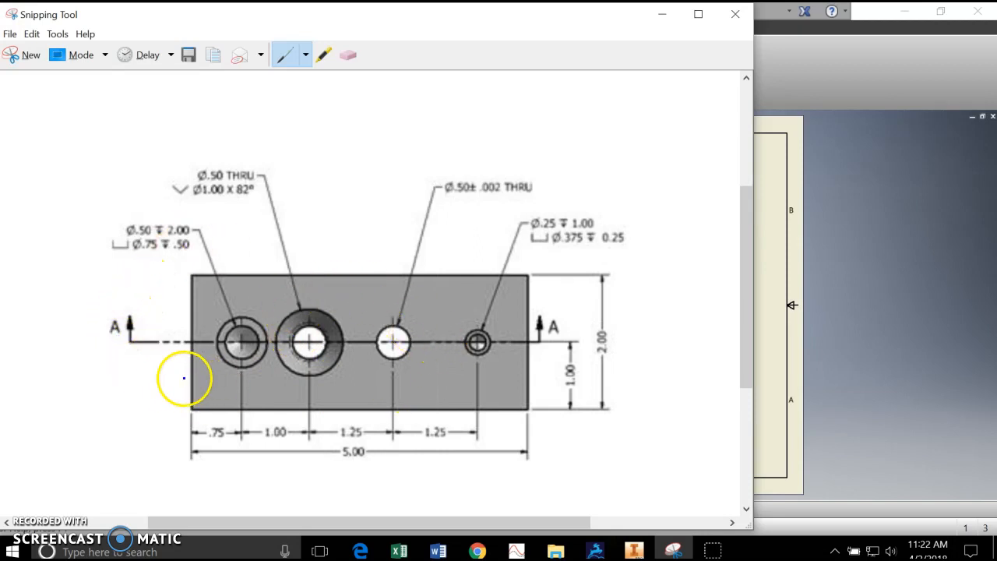
pyautogui.moveTo(577, 483)
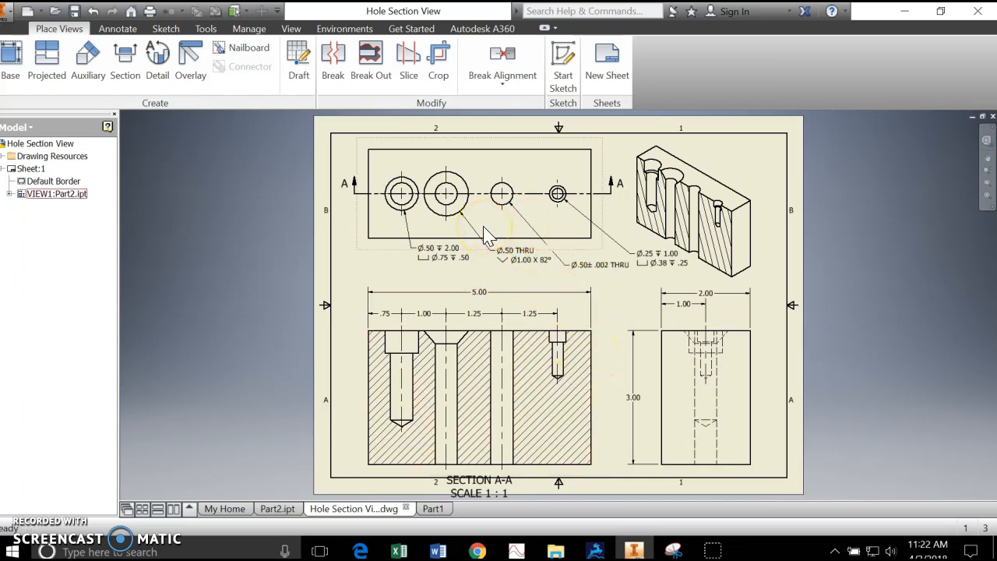
pyautogui.moveTo(486, 272)
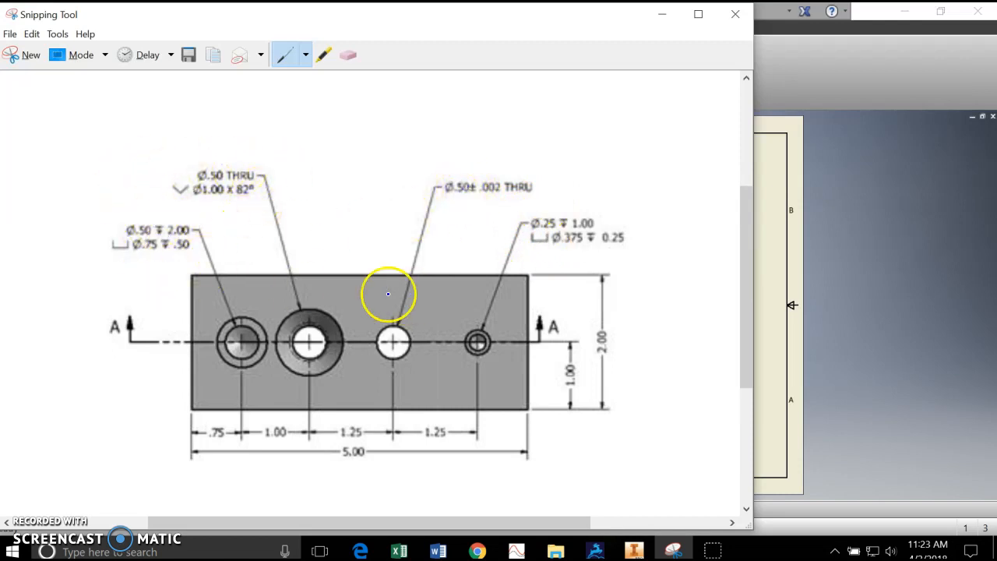
pyautogui.moveTo(499, 173)
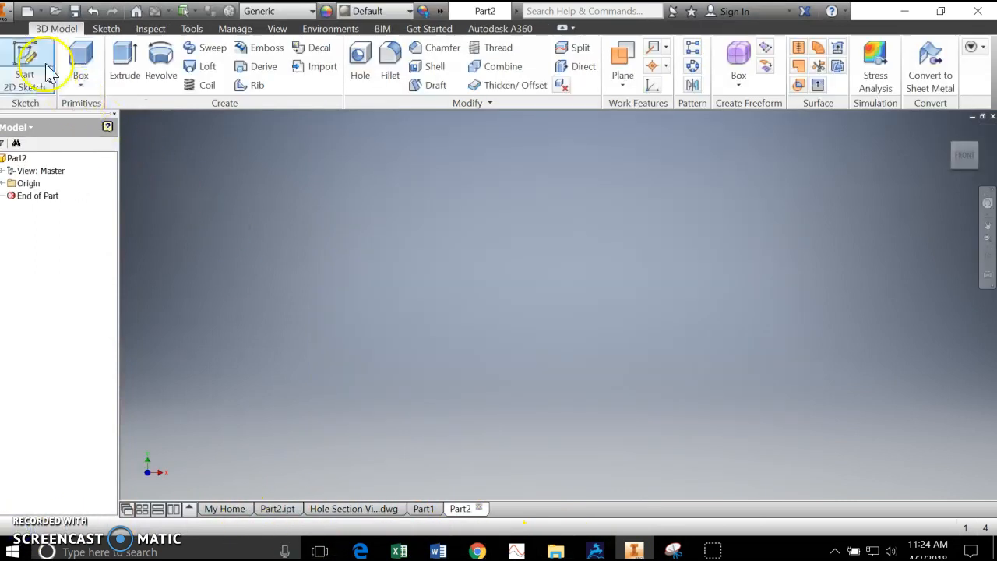
# Draw a two-point center rectangle on the XY plane at the origin, sized 5 by 2 inches
pyautogui.click(25, 66)
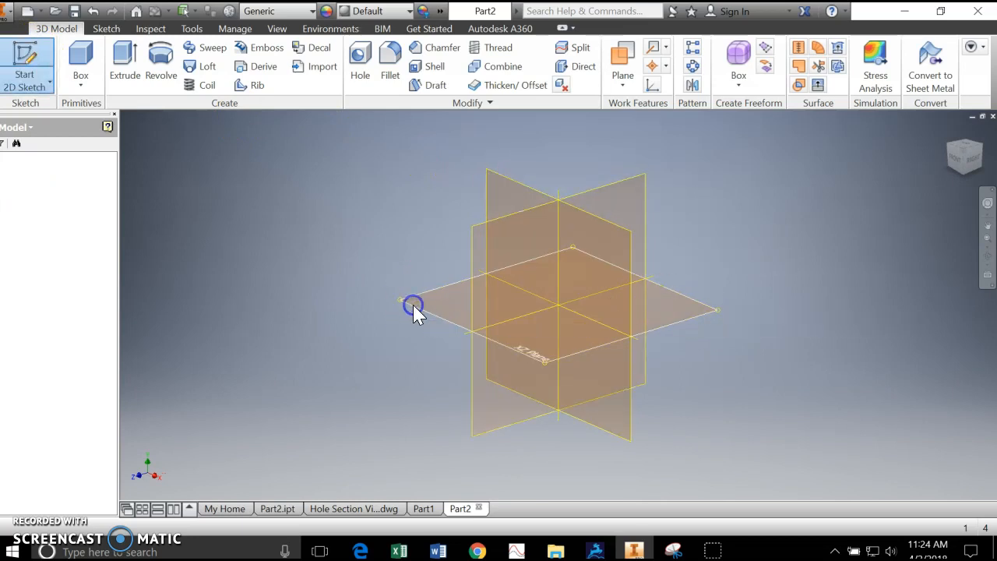
pyautogui.click(413, 304)
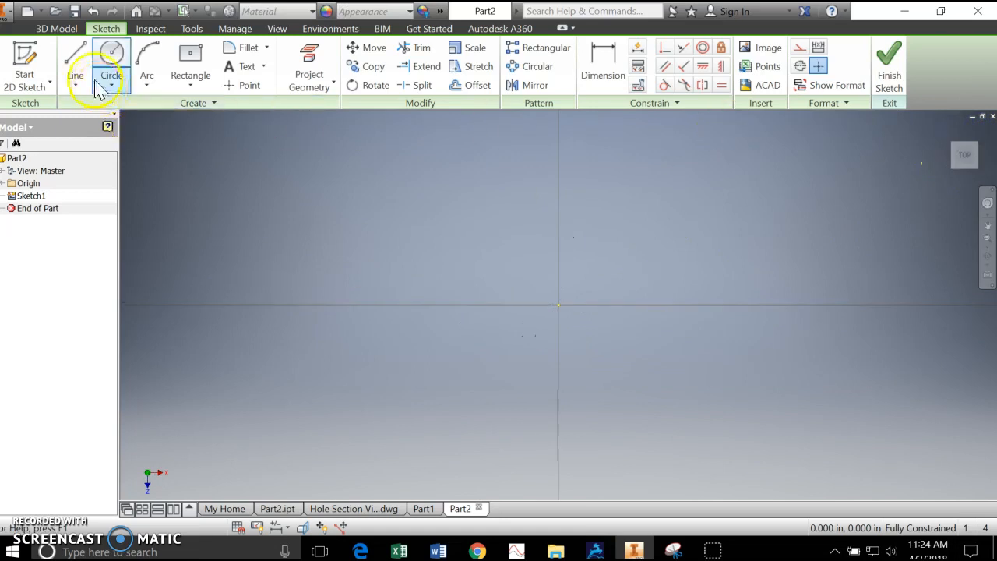
pyautogui.click(190, 86)
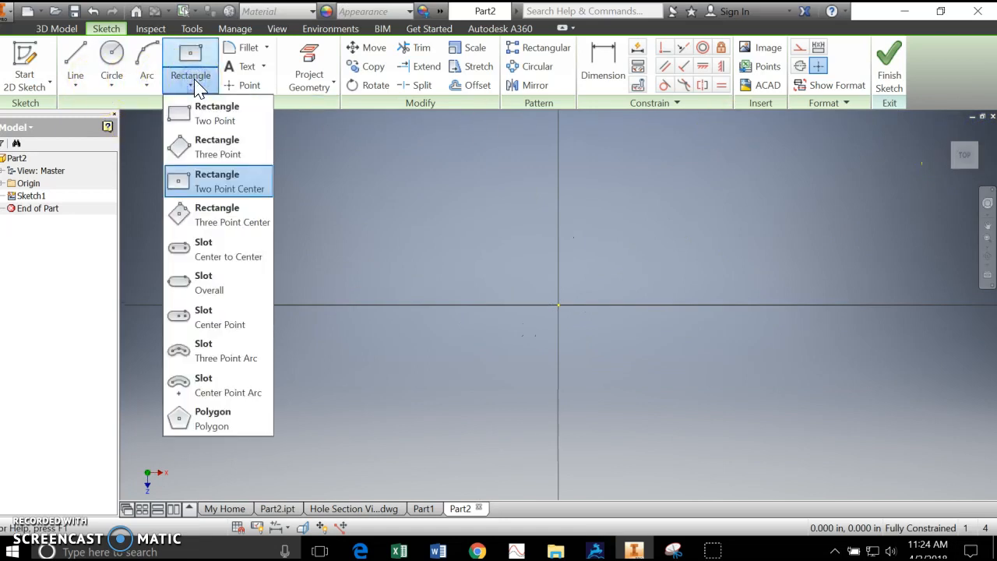
pyautogui.moveTo(221, 184)
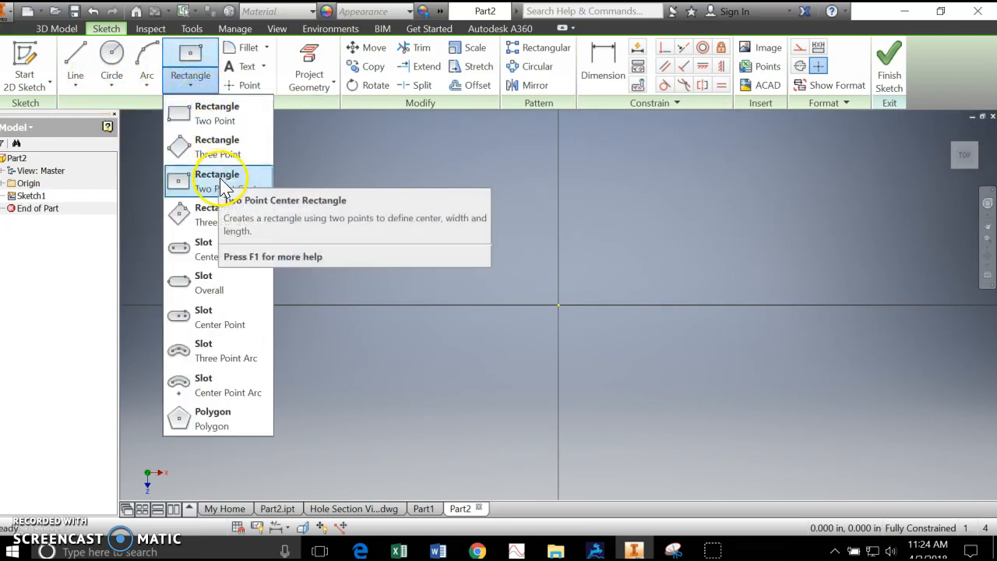
pyautogui.click(216, 181)
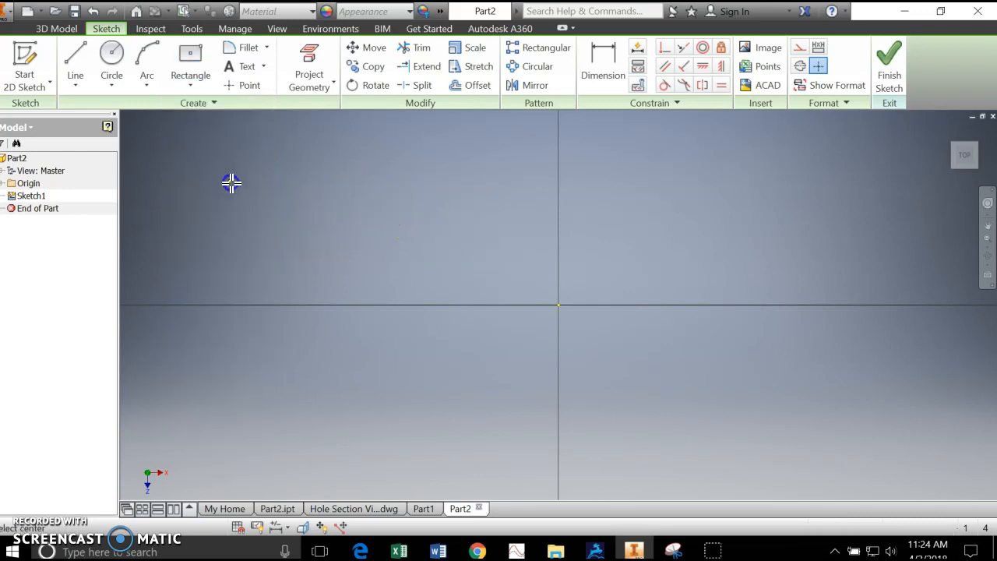
pyautogui.click(190, 62)
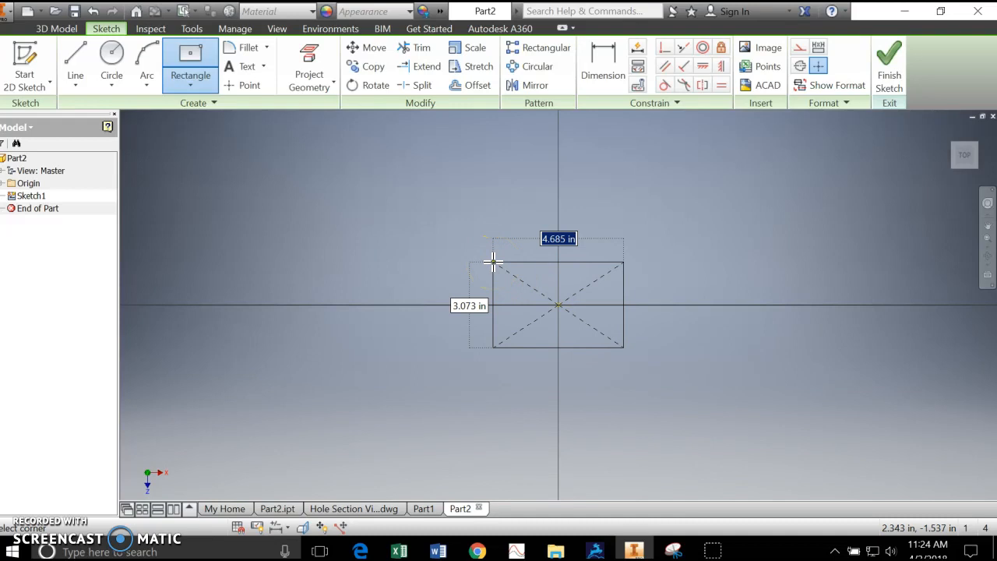
pyautogui.write('5')
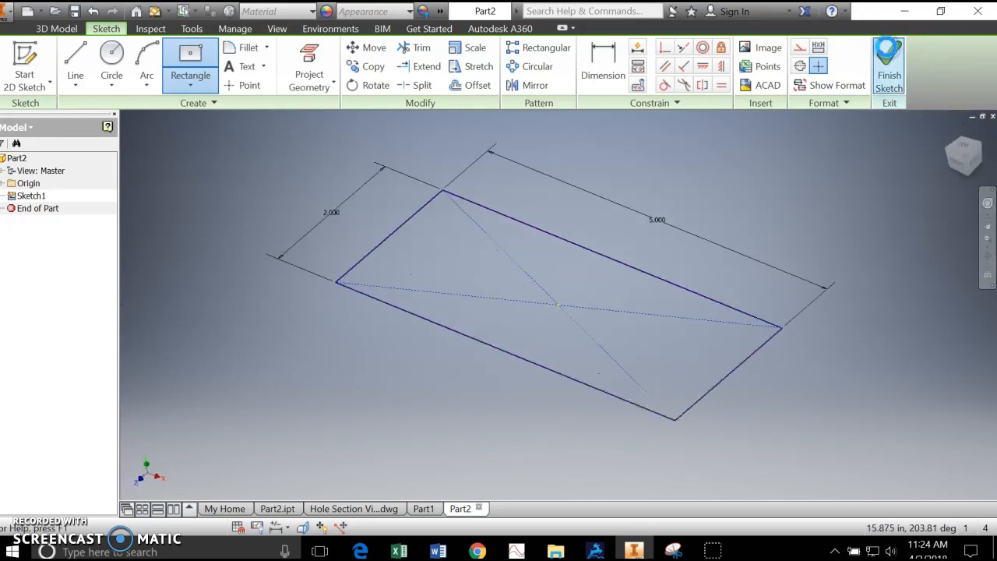
# Extrude the rectangle 3 inches downward into a solid block (Extrusion1)
pyautogui.click(888, 66)
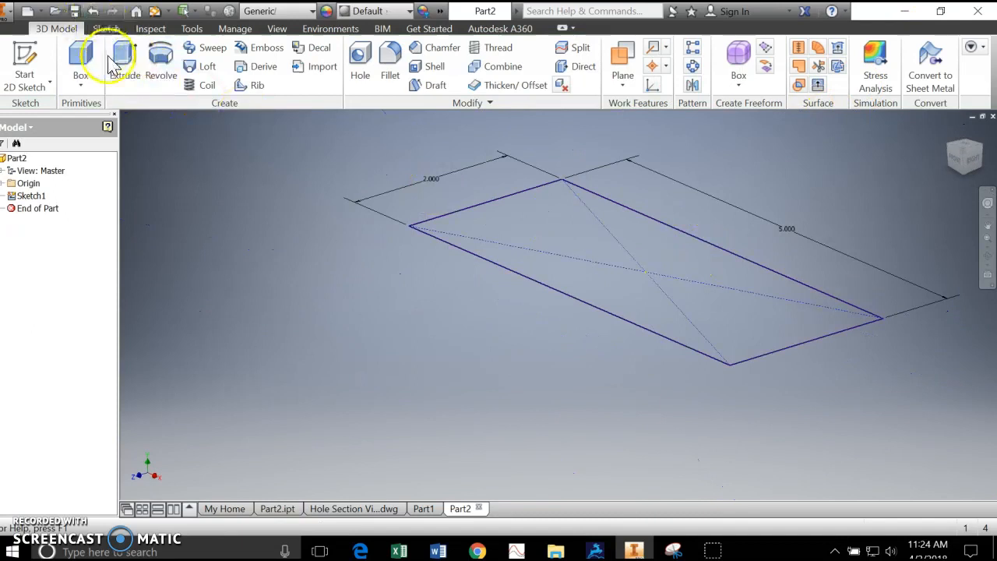
pyautogui.click(125, 59)
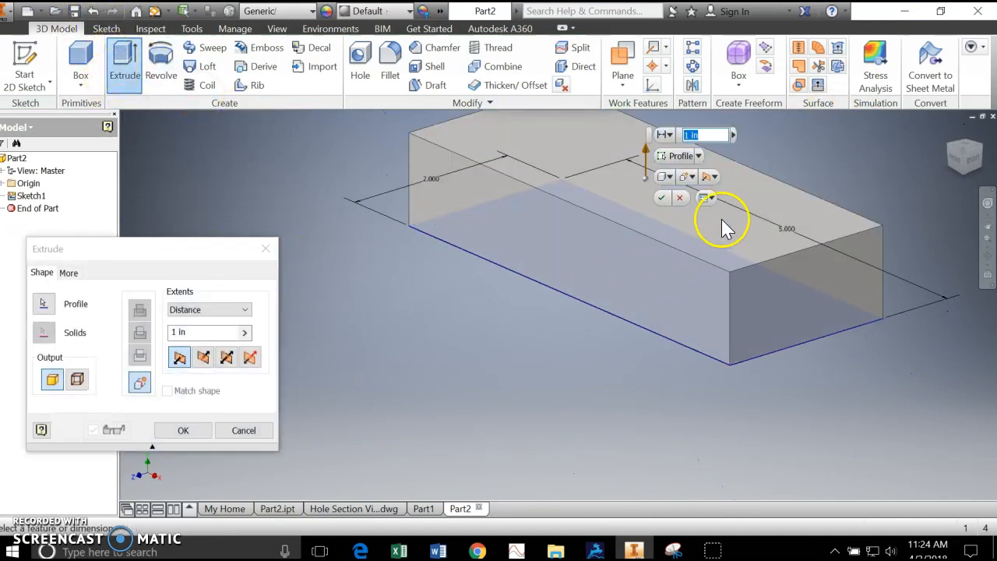
pyautogui.click(203, 357)
pyautogui.write('3')
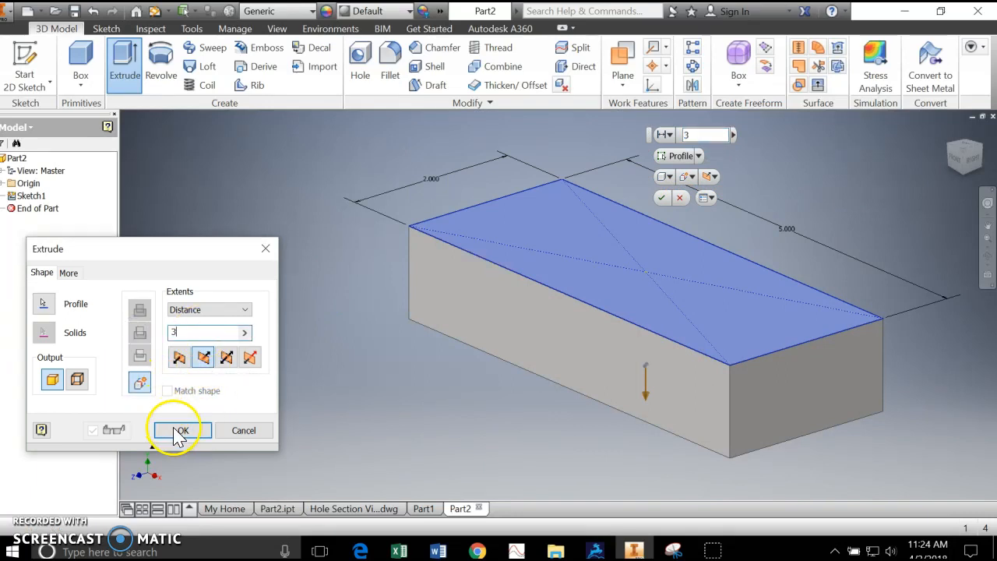
pyautogui.click(181, 430)
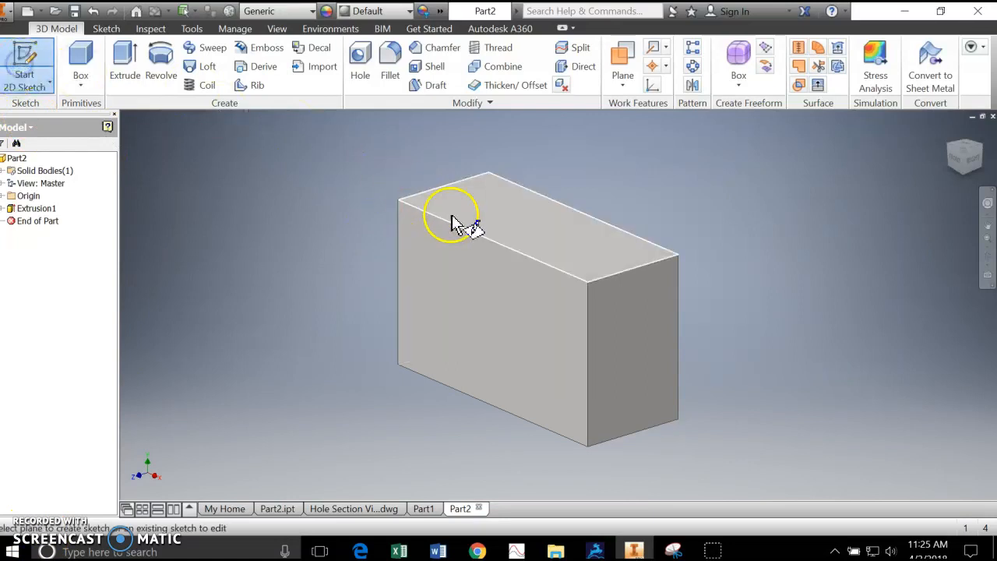
# Sketch hole center points on the block's top-face midline as Sketch2
pyautogui.click(455, 222)
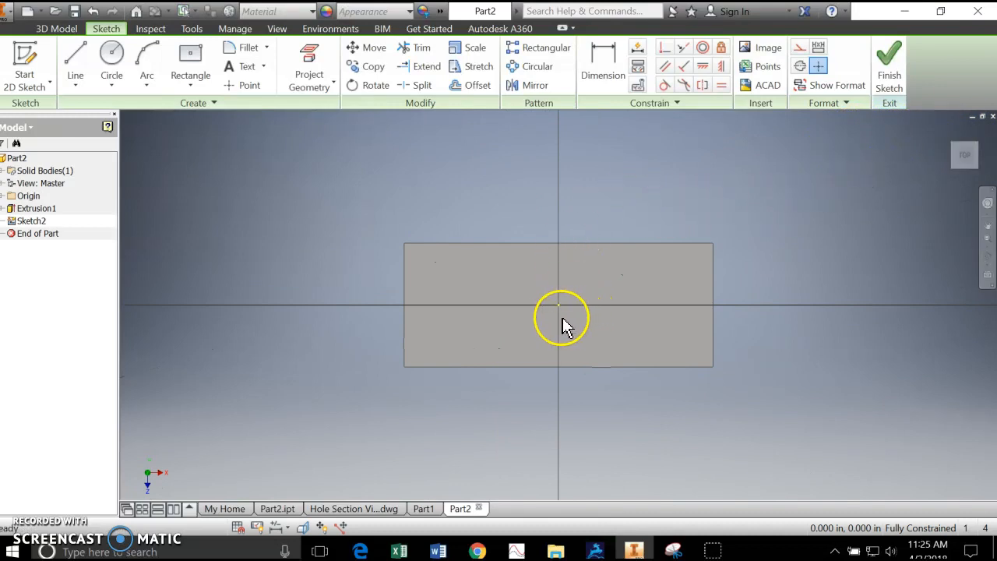
pyautogui.moveTo(455, 315)
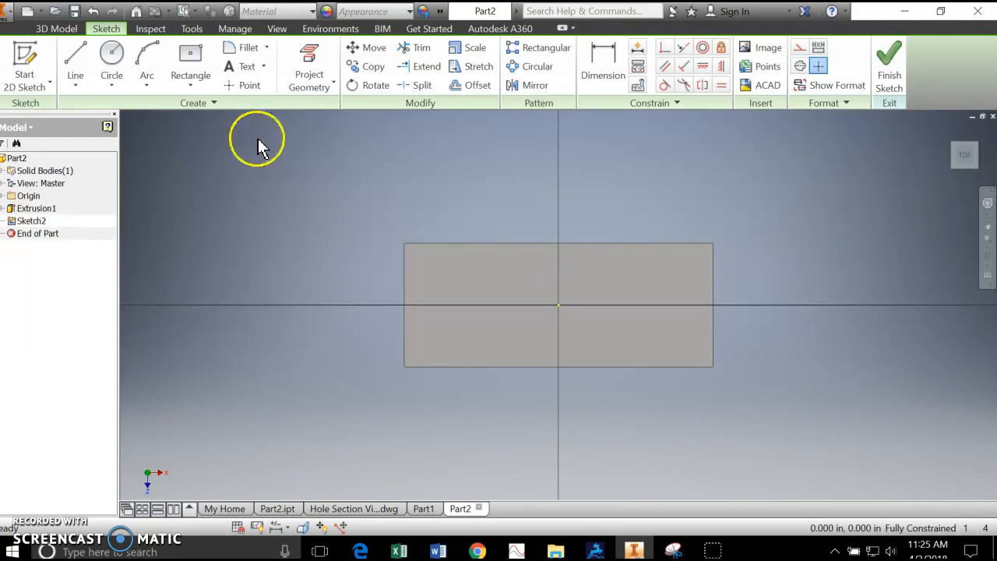
pyautogui.click(249, 84)
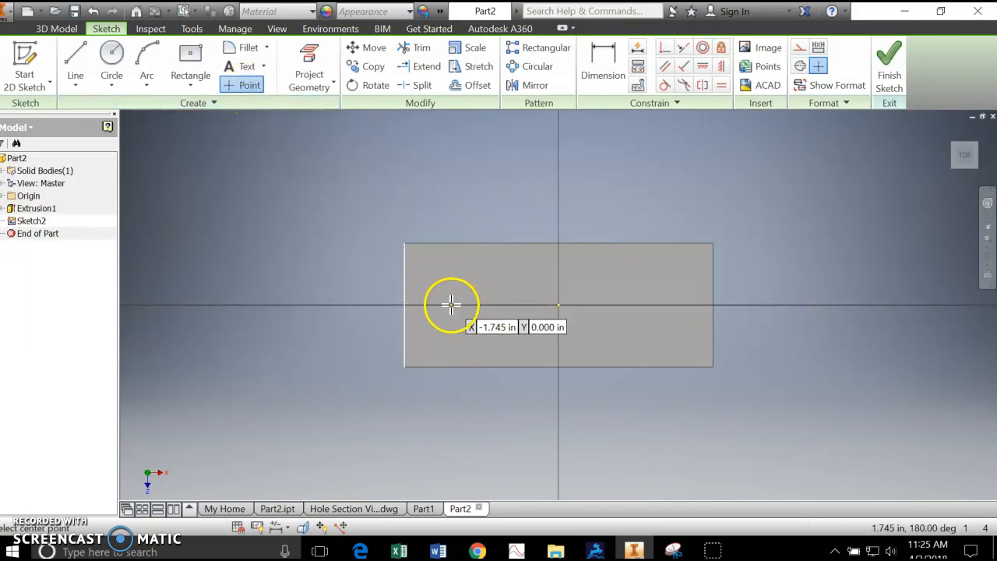
pyautogui.click(452, 303)
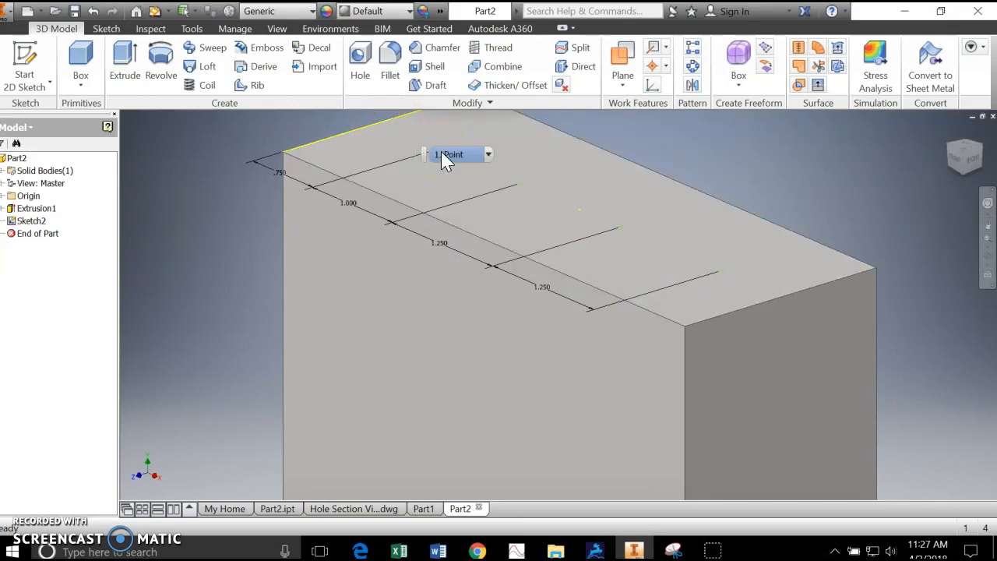
pyautogui.moveTo(358, 54)
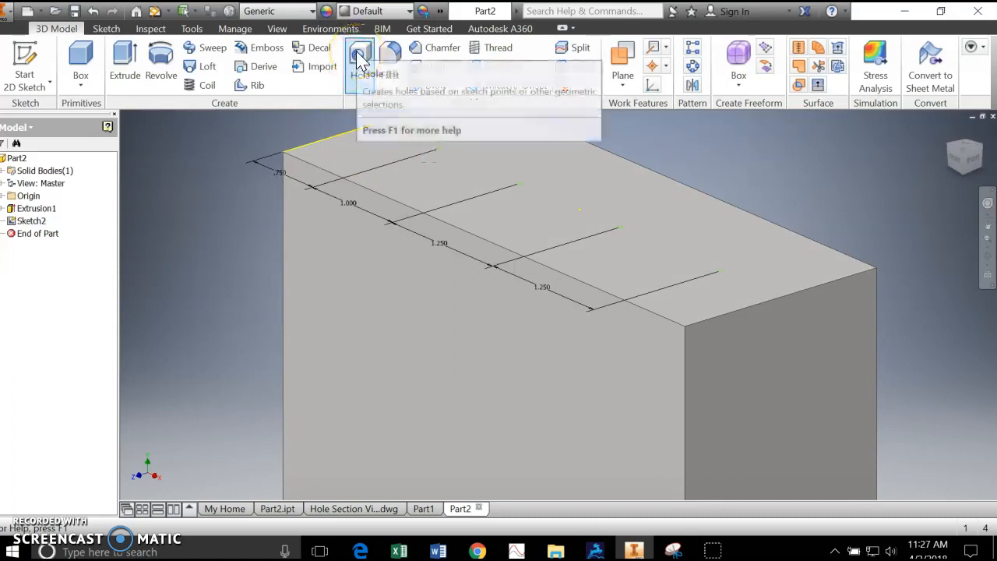
# Start a Hole feature centered on the first sketch point
pyautogui.click(359, 60)
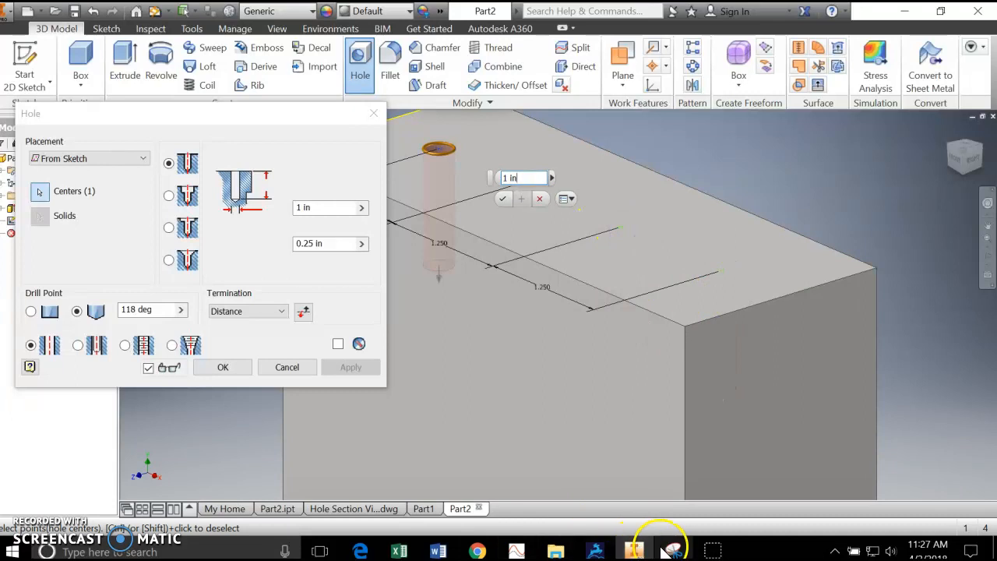
pyautogui.click(671, 552)
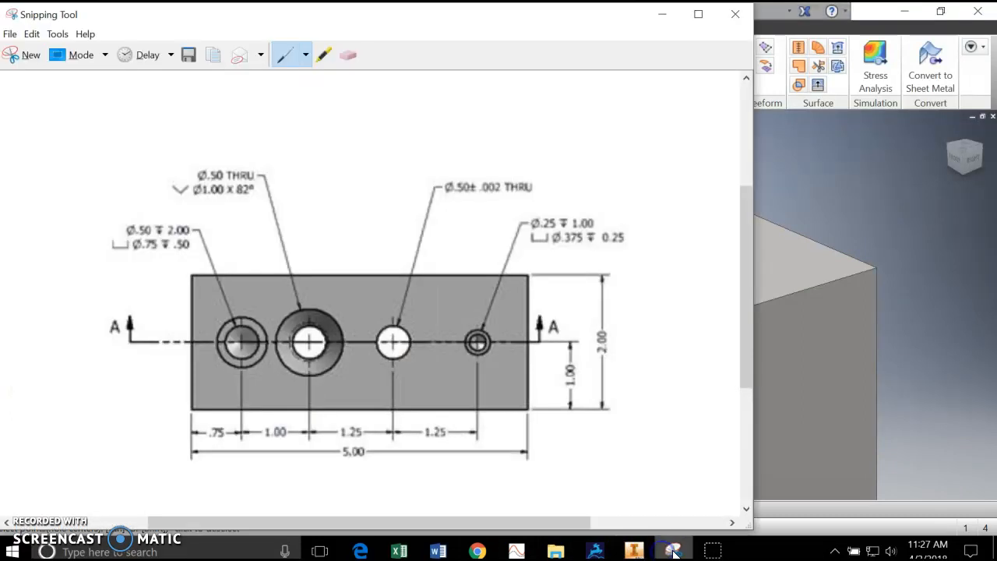
pyautogui.click(237, 346)
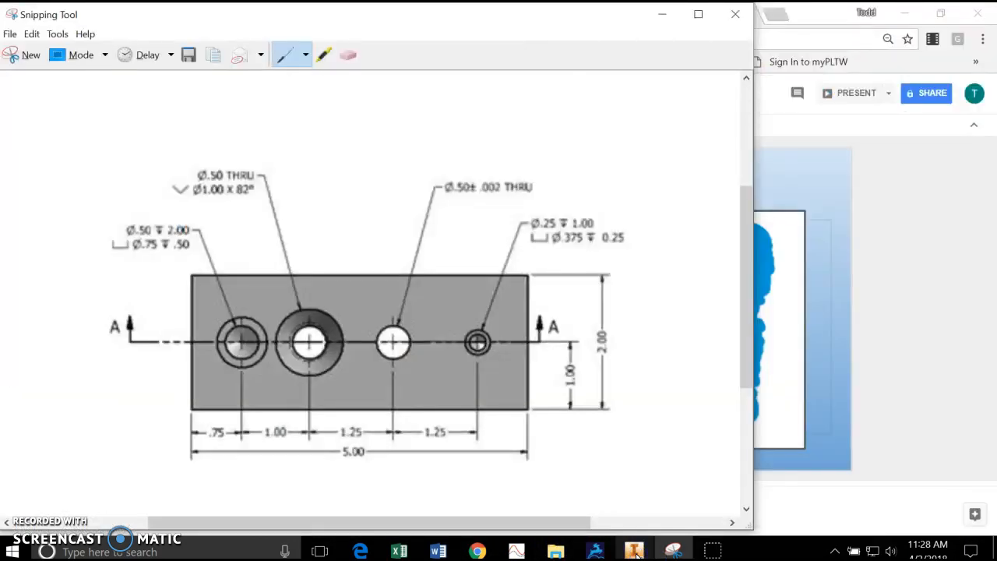
# Make the hole a counterbore with 0.75 in diameter and 0.5 in counterbore depth
pyautogui.click(633, 551)
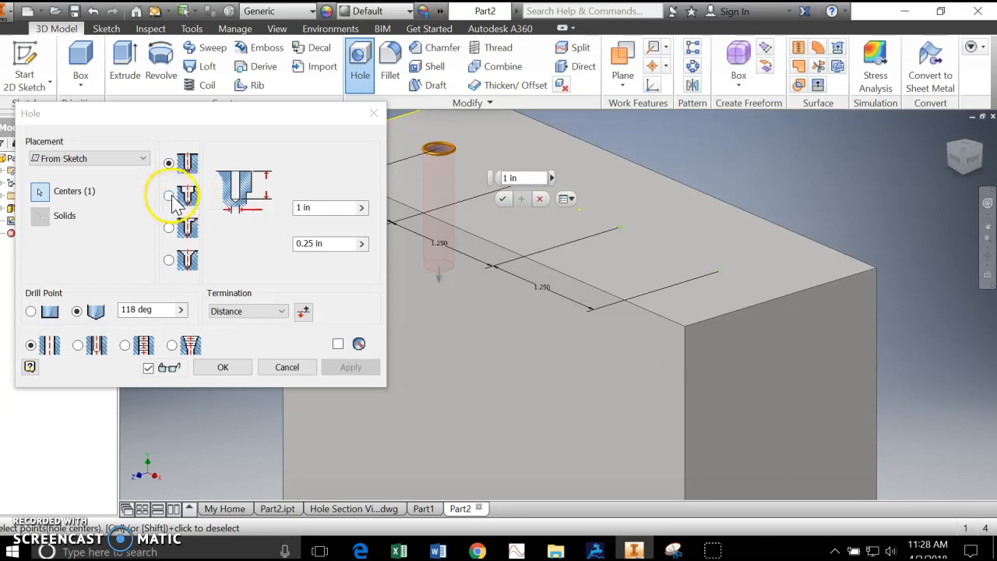
pyautogui.click(168, 196)
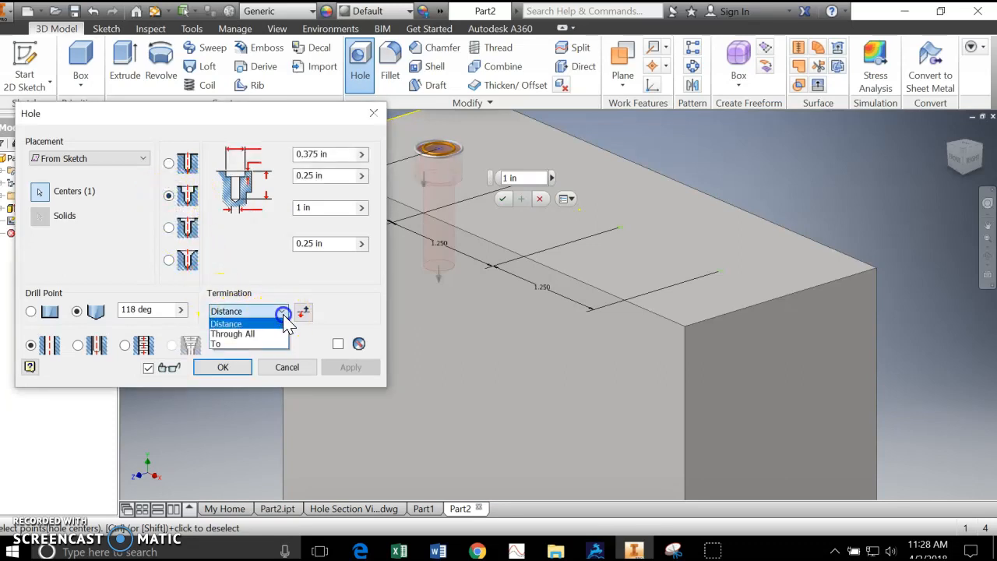
pyautogui.click(241, 311)
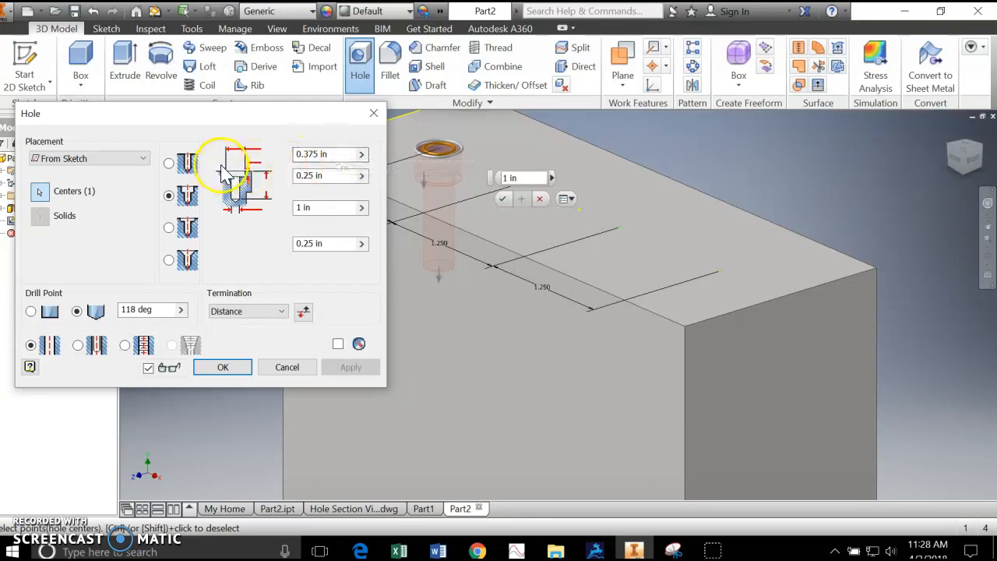
pyautogui.click(330, 154)
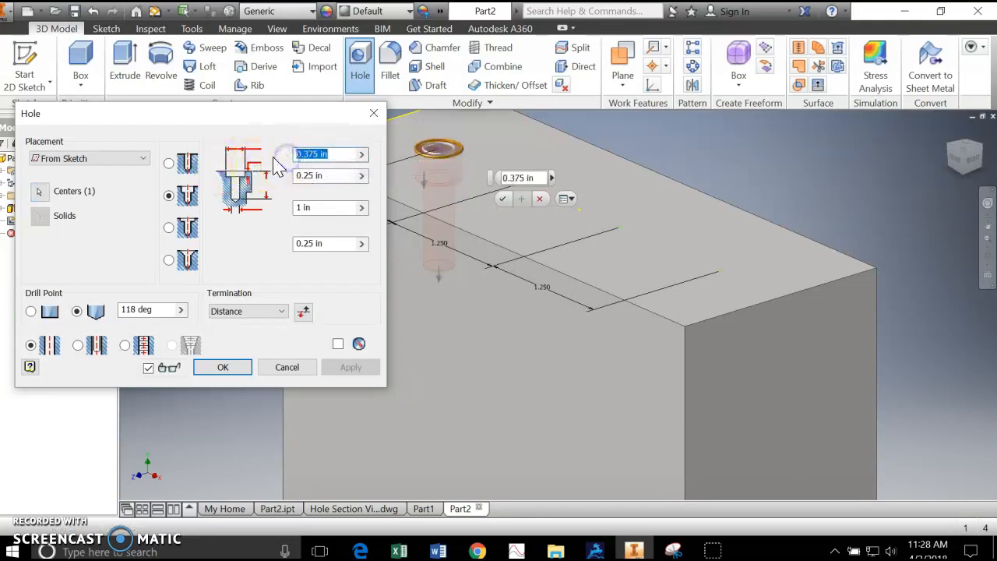
pyautogui.moveTo(279, 168)
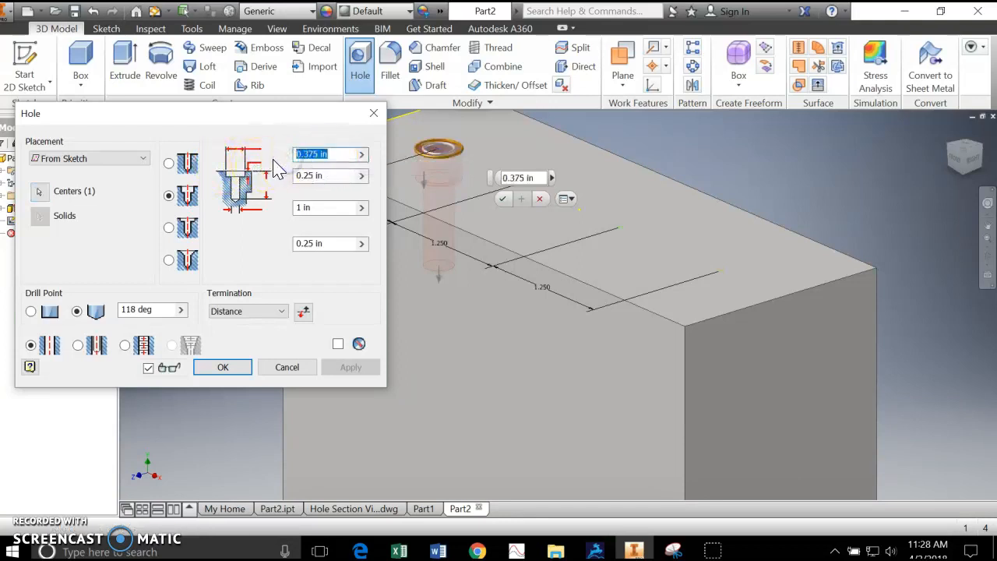
pyautogui.write('.75')
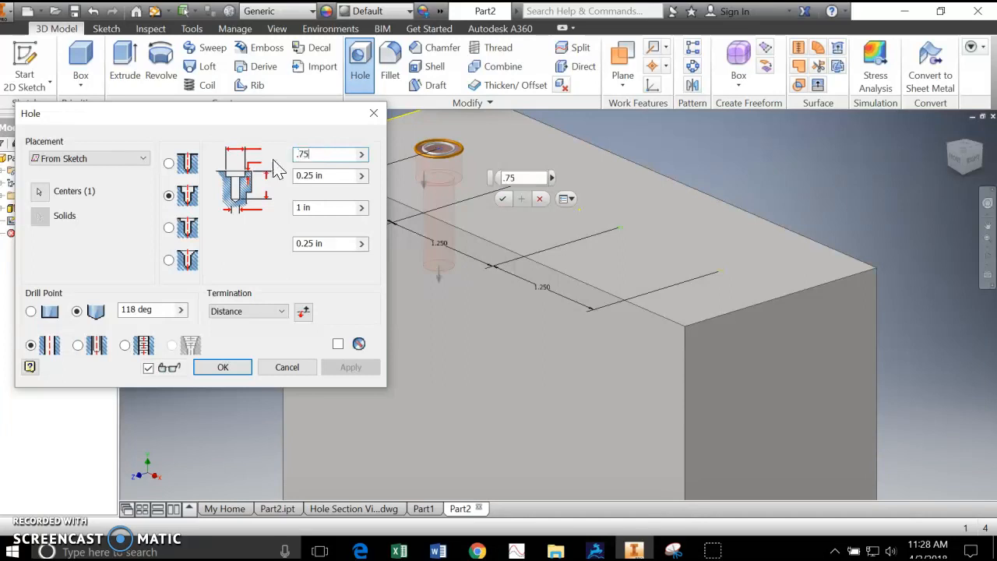
pyautogui.click(324, 175)
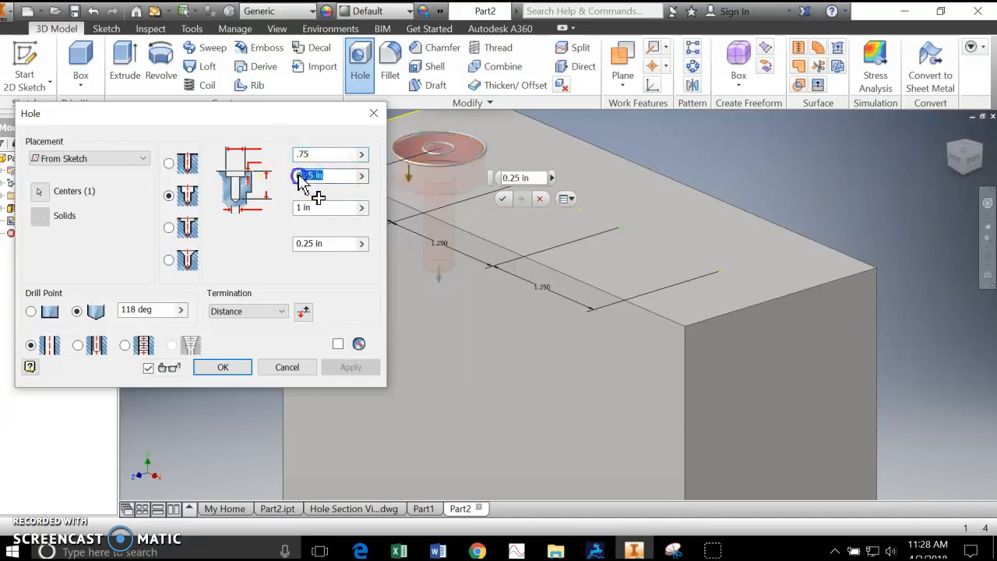
pyautogui.click(327, 174)
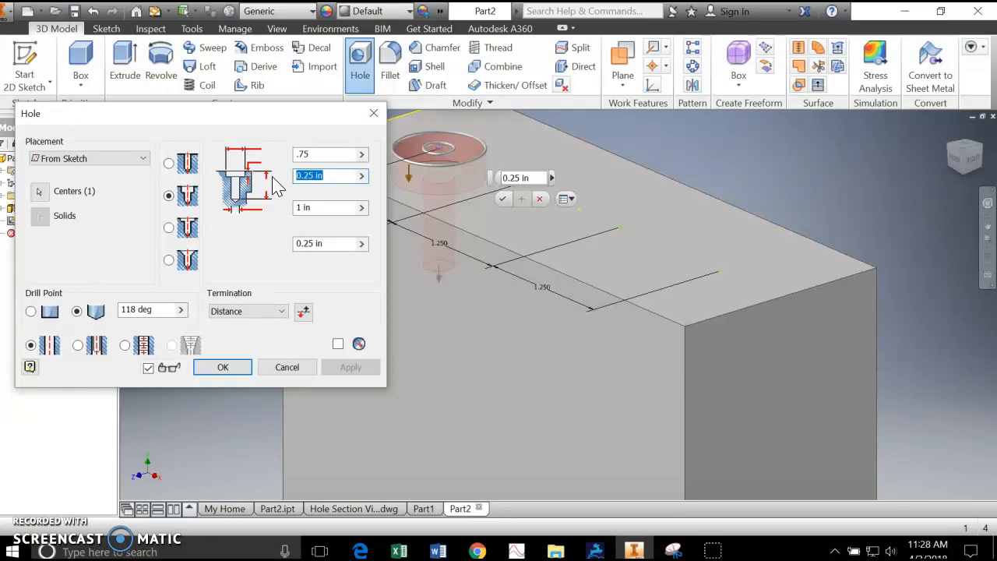
pyautogui.write('.5')
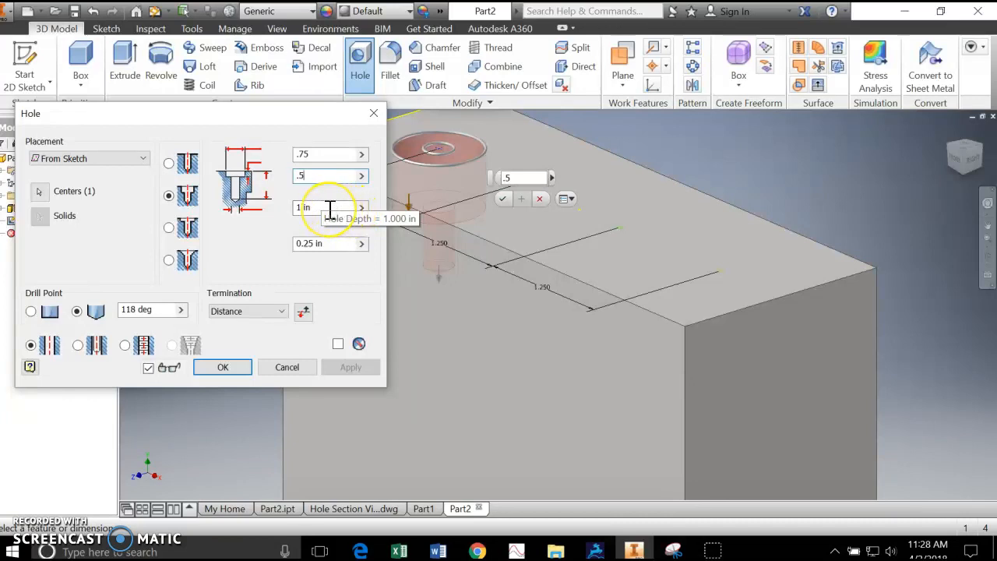
# Set the drilled hole to 0.5 in diameter, 2 in deep, and create Hole1
pyautogui.click(325, 207)
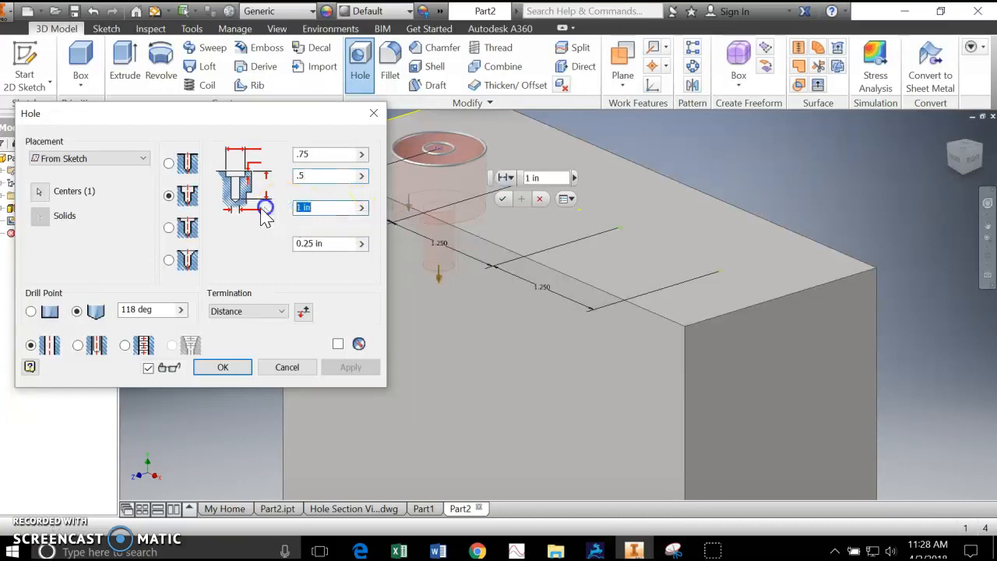
pyautogui.write('2')
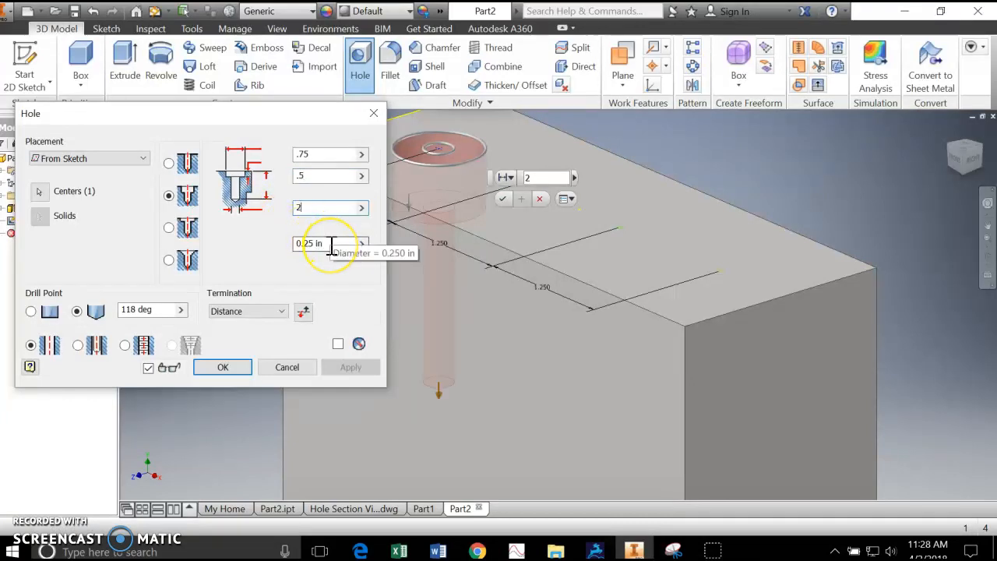
pyautogui.click(328, 243)
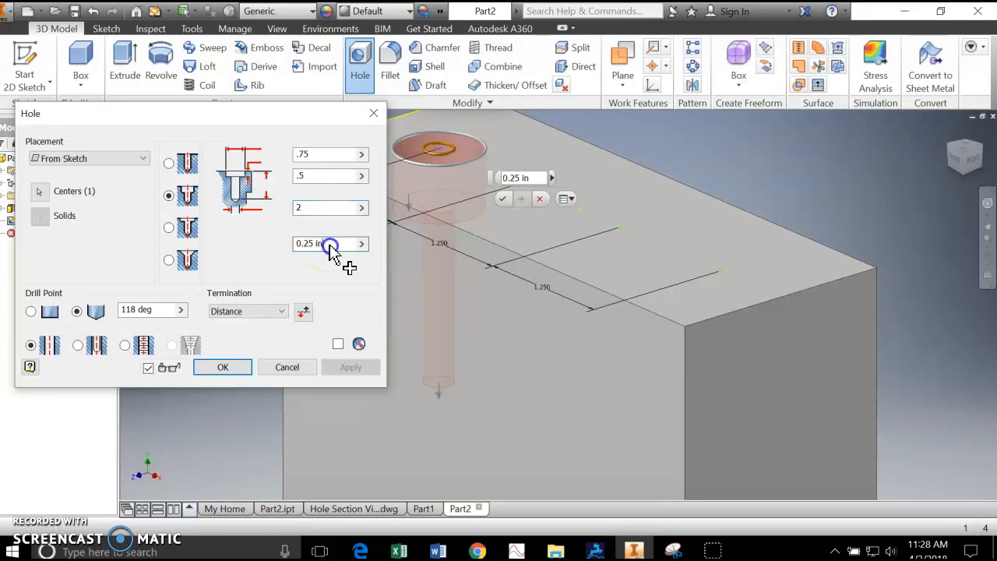
pyautogui.write('.5')
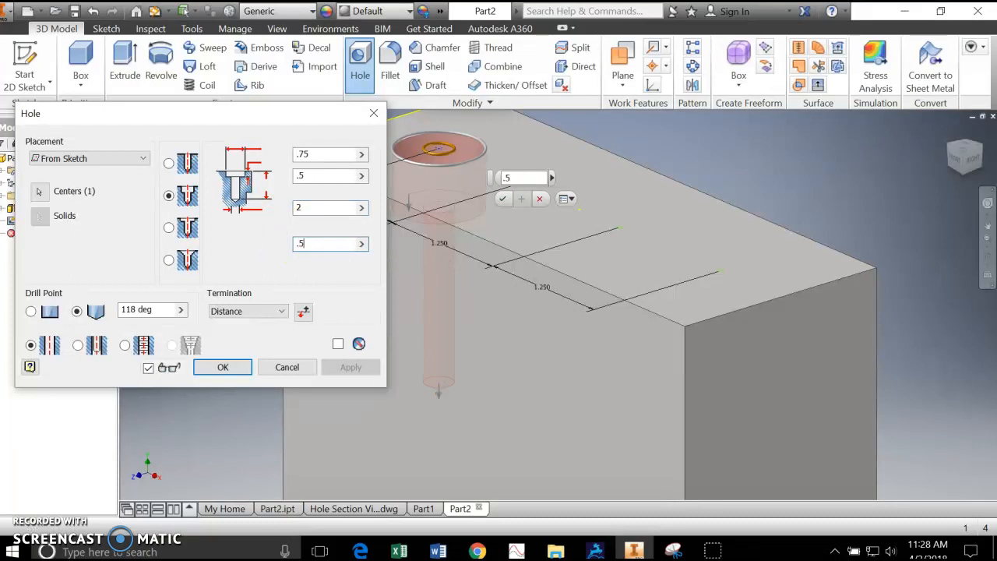
pyautogui.click(221, 367)
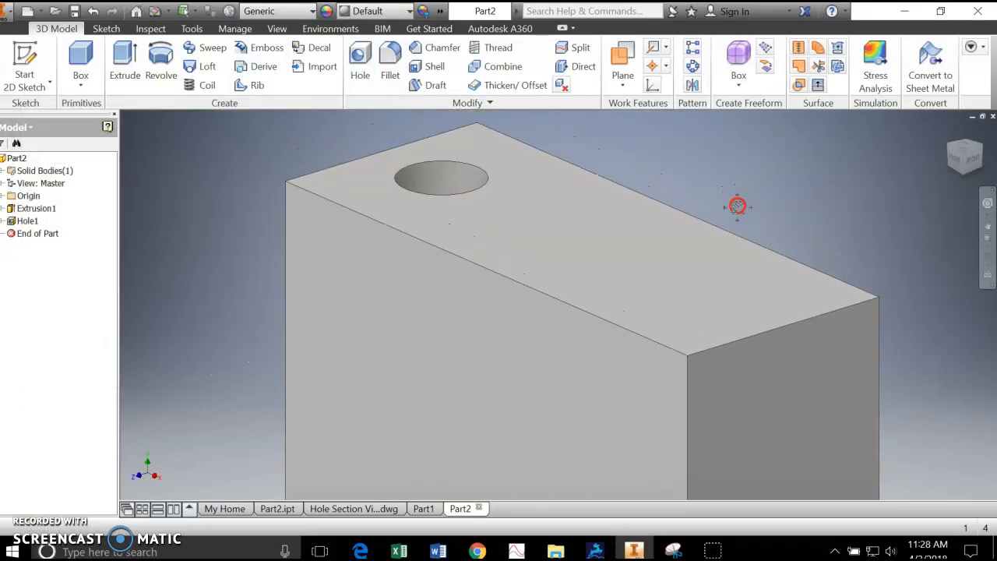
# Orbit the block to look into the counterbore and back to the original angle
pyautogui.moveTo(739, 206); pyautogui.dragTo(701, 227)
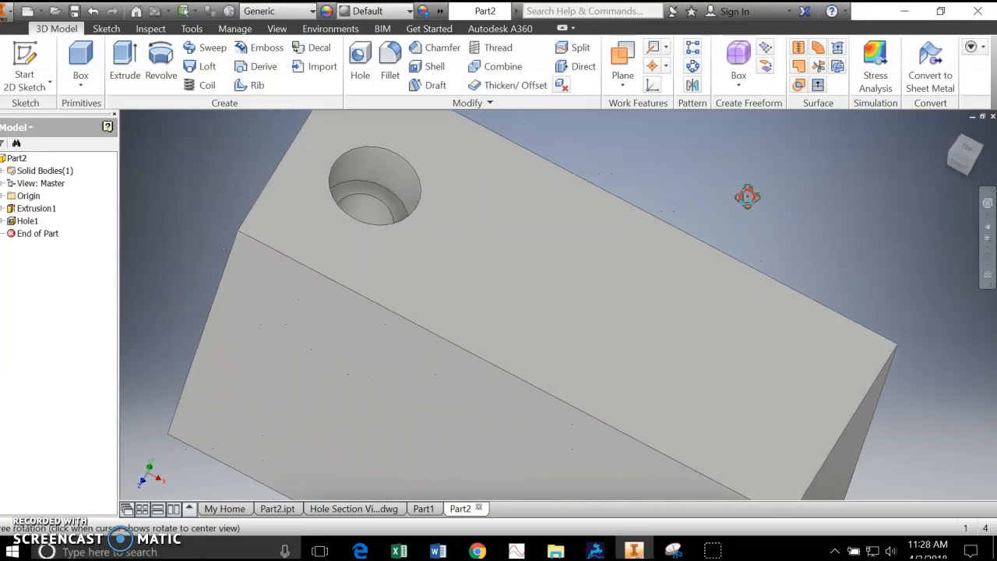
pyautogui.moveTo(748, 197); pyautogui.dragTo(745, 185)
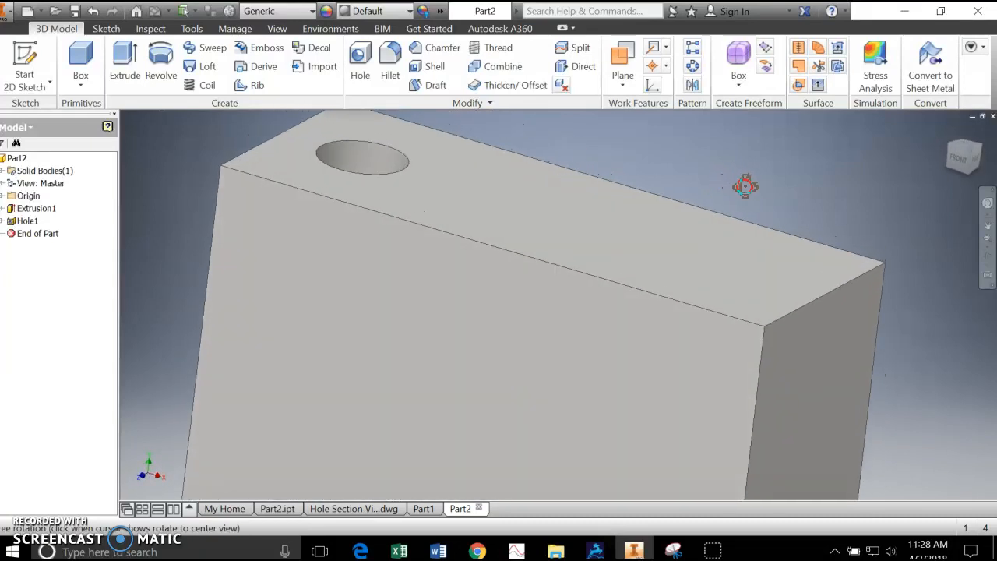
pyautogui.moveTo(742, 195)
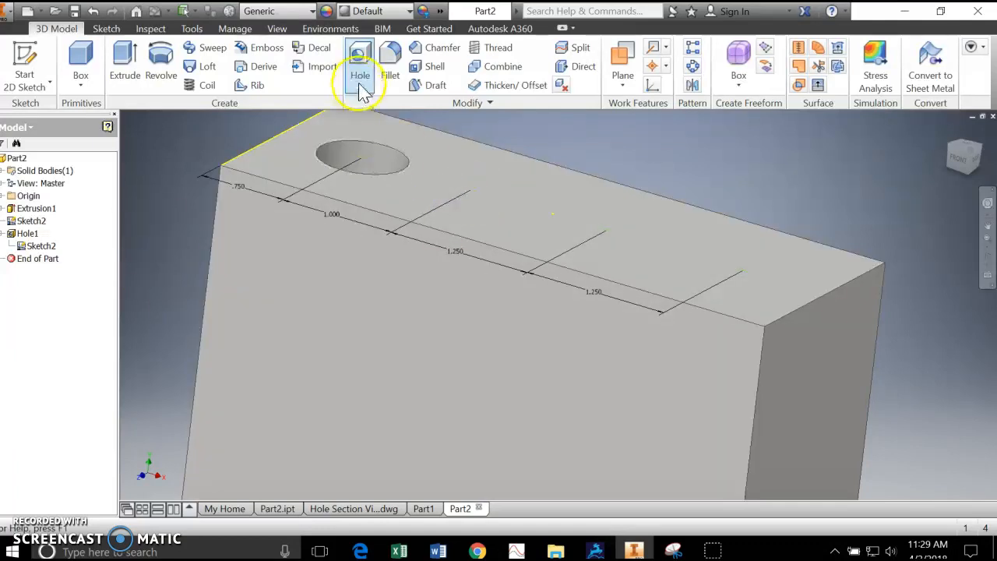
# Start a second hole as a countersink with Through All termination
pyautogui.click(360, 65)
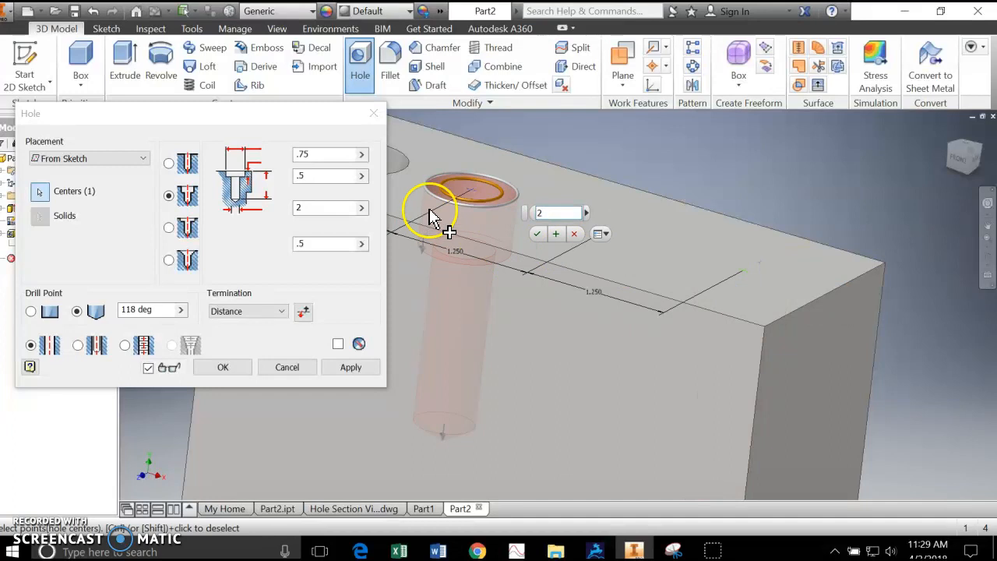
pyautogui.moveTo(378, 184)
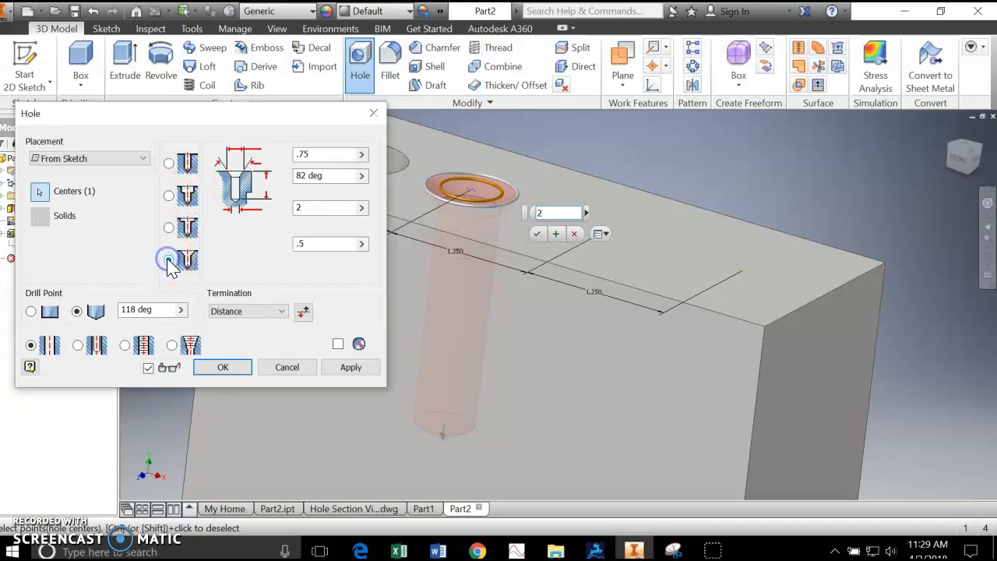
pyautogui.moveTo(169, 258)
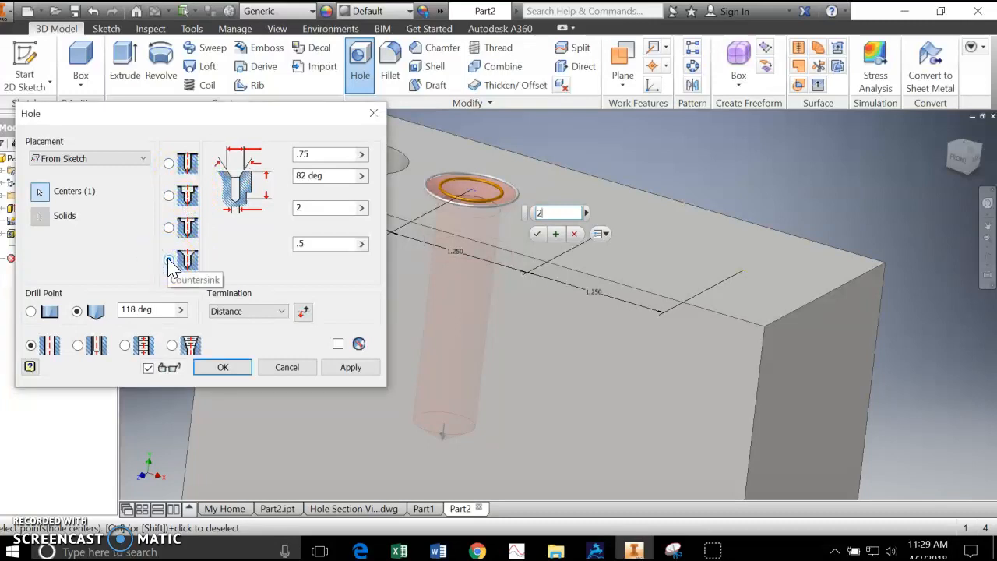
pyautogui.click(168, 259)
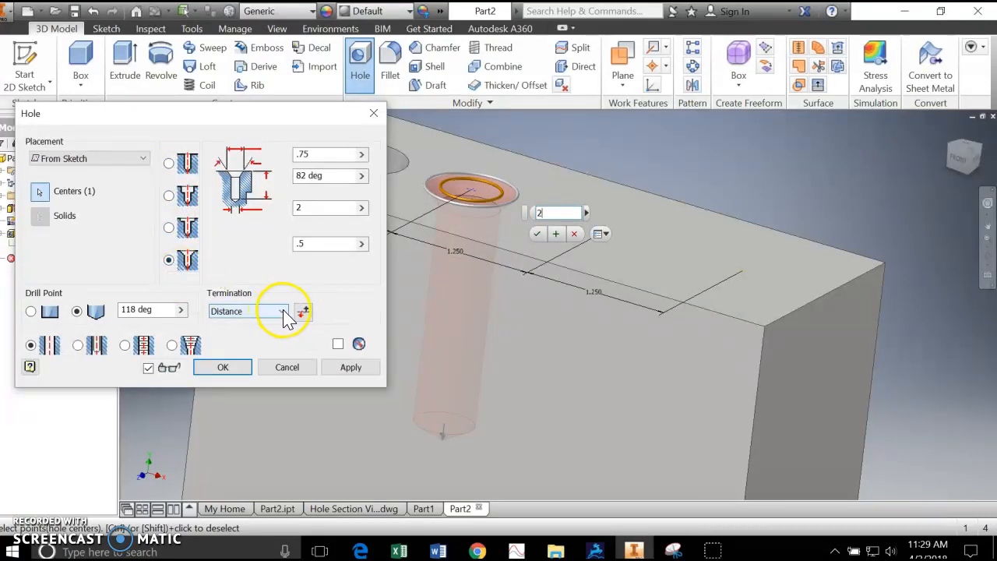
pyautogui.click(248, 312)
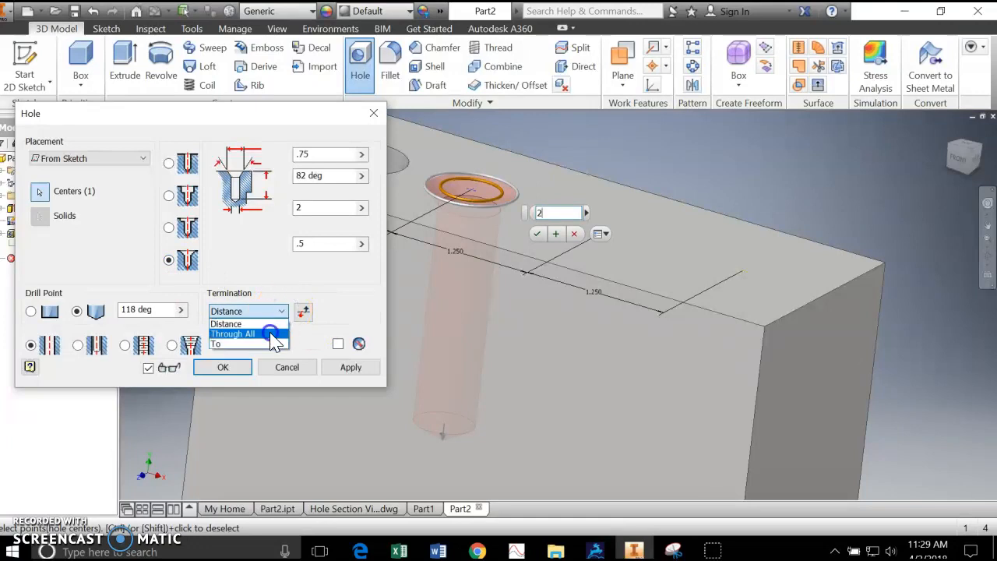
pyautogui.click(232, 333)
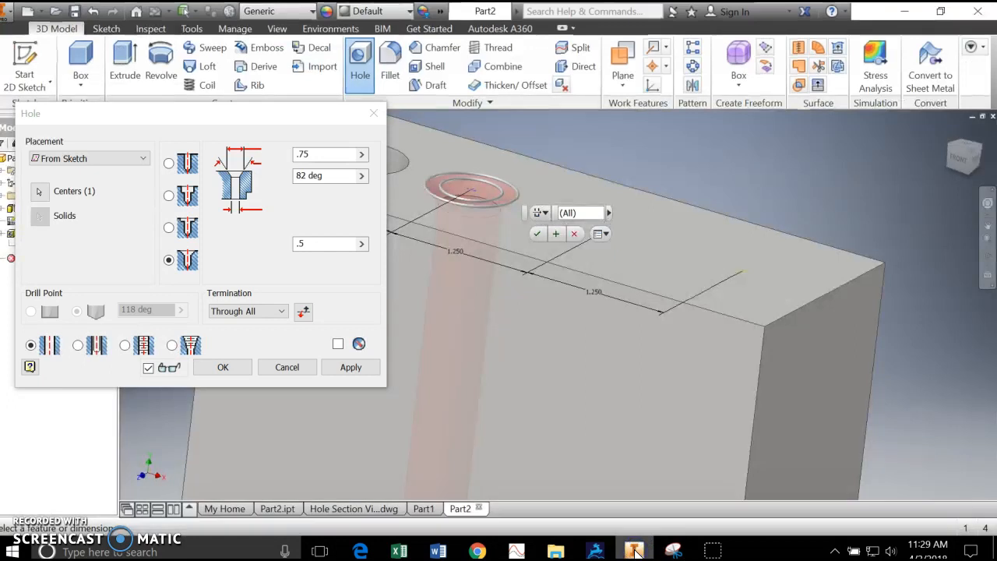
# Set the countersink diameter to 1 in, create Hole2, and cancel further holes
pyautogui.click(330, 154)
pyautogui.write('1')
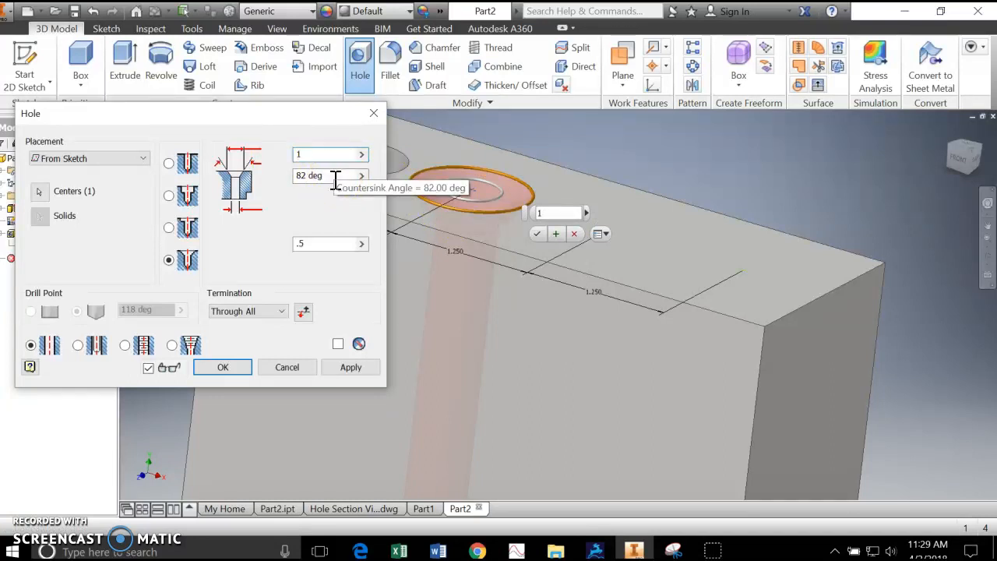
pyautogui.moveTo(327, 243)
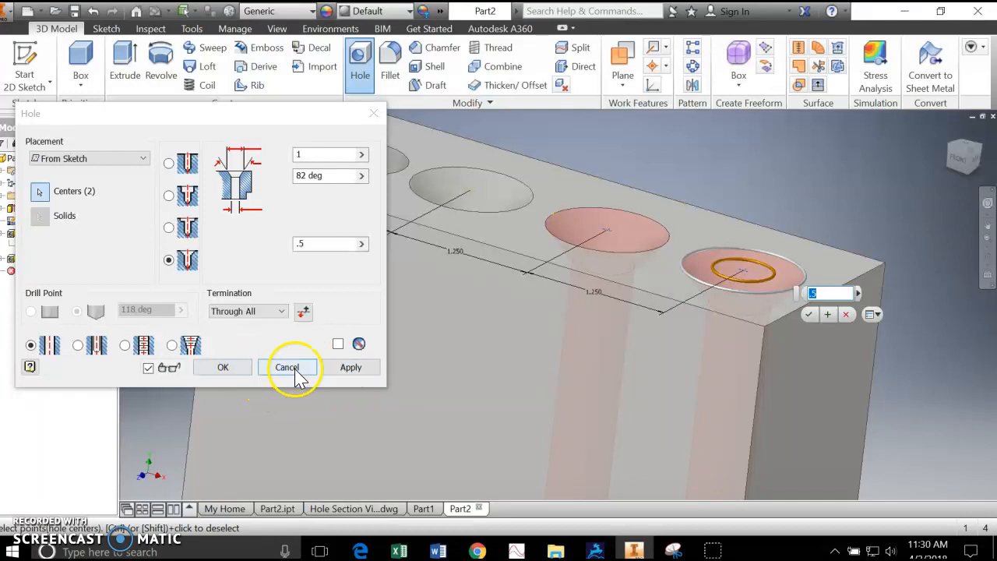
pyautogui.click(286, 368)
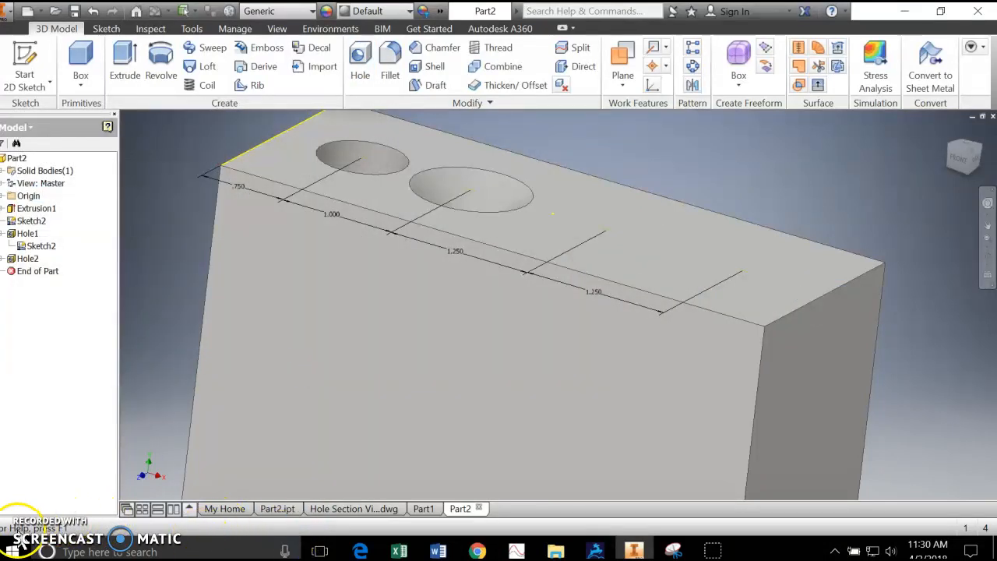